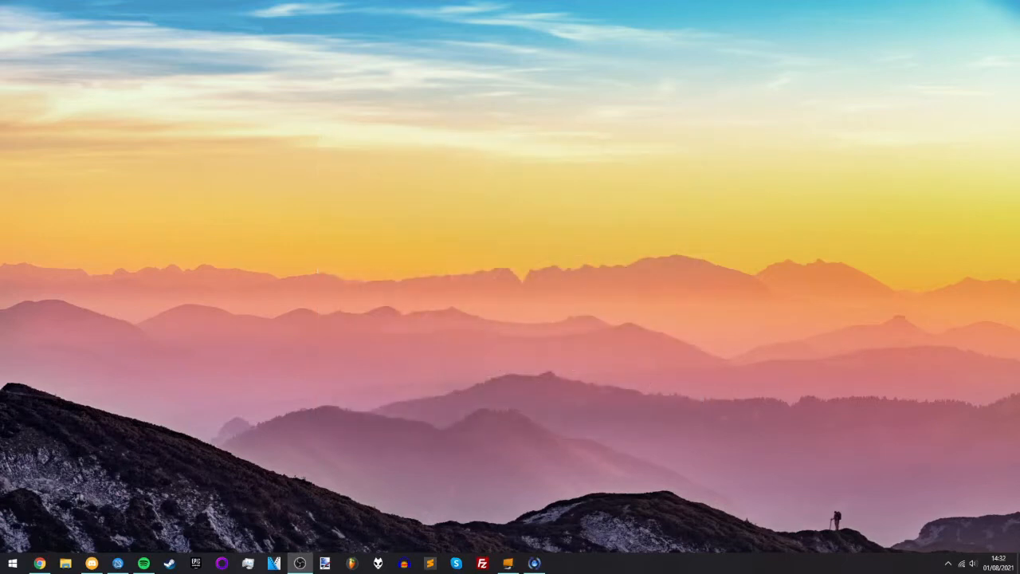
Open Chrome and reach the Genesis Plus GX downloads list with genplus-gx-1.7.5-RC1.7z
{"action": "left_click", "coordinate": [38, 563]}
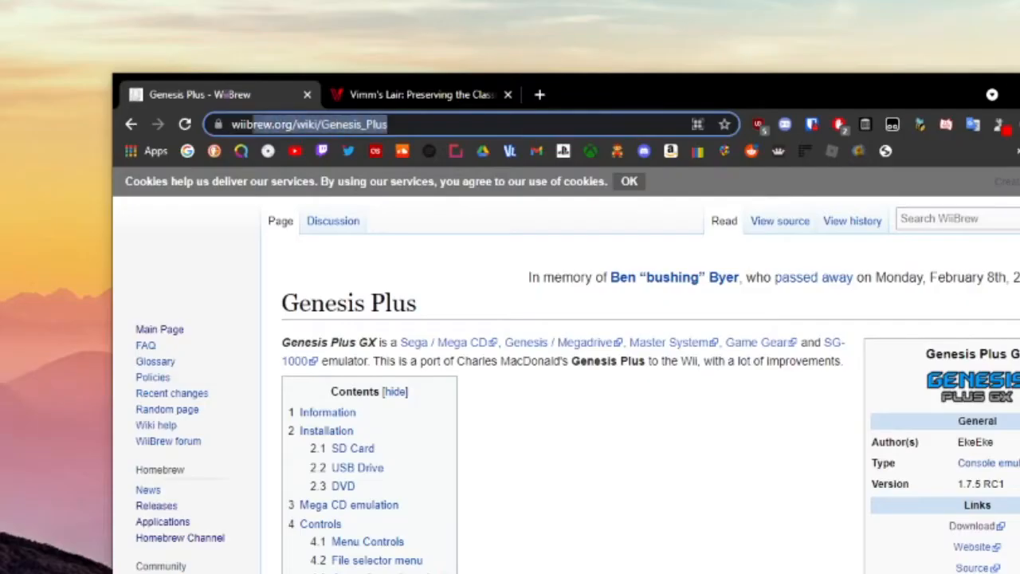
{"action": "double_click", "coordinate": [348, 302]}
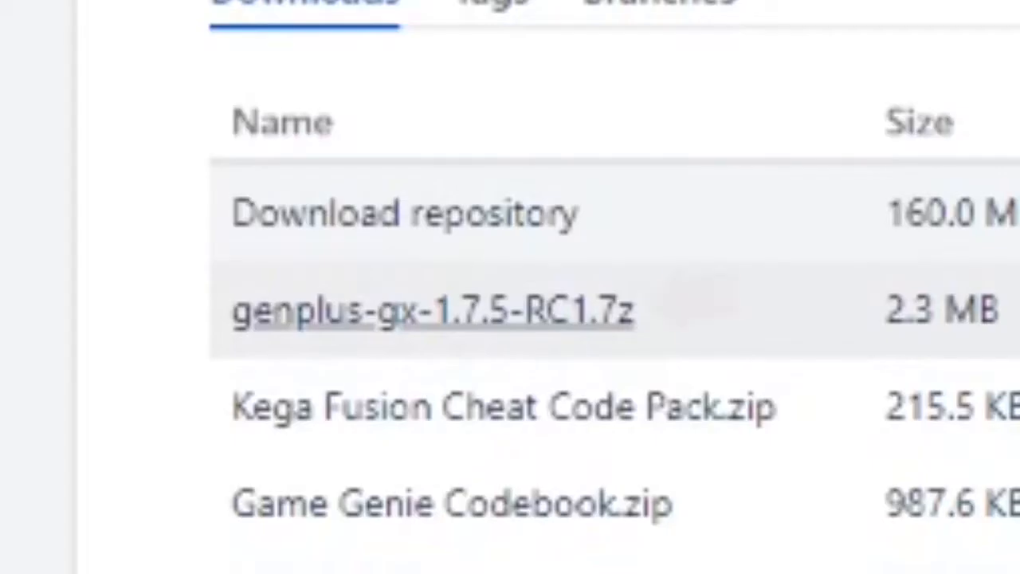
Download genplus-gx-1.7.5-RC1.7z and move its genplus-gx folder into the SD card's apps folder
{"action": "left_click", "coordinate": [433, 310]}
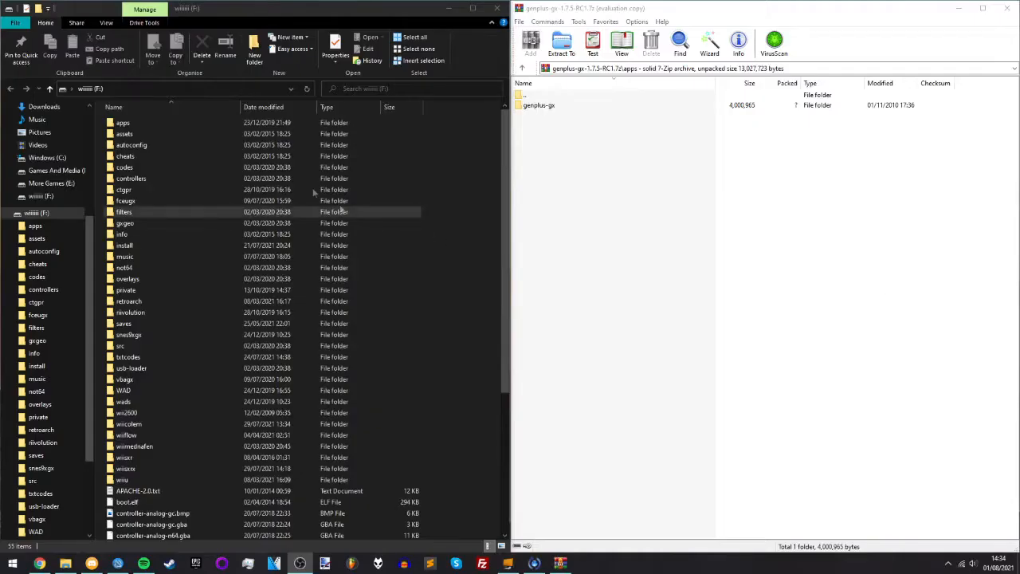
{"action": "left_click", "coordinate": [123, 123]}
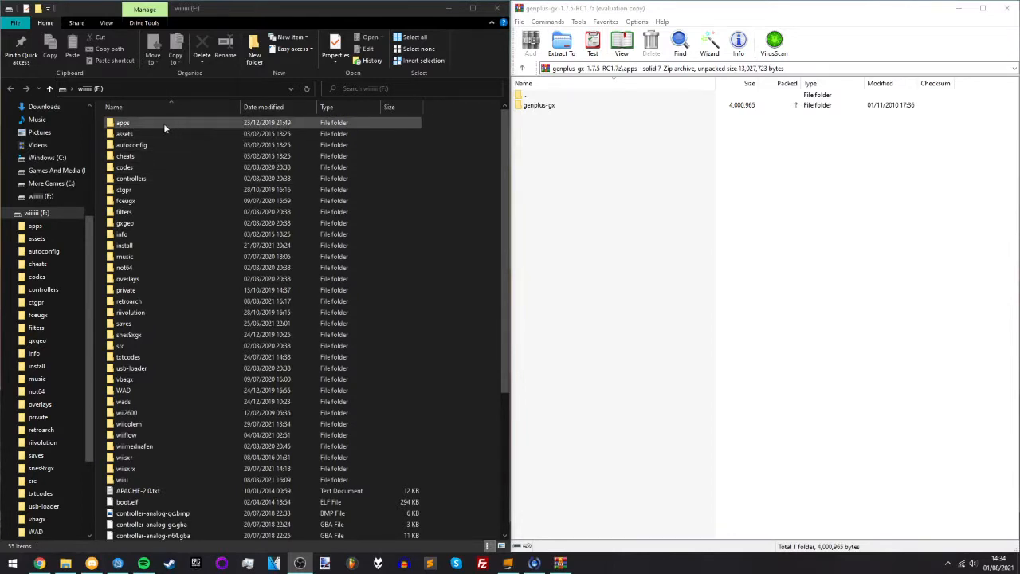
{"action": "double_click", "coordinate": [123, 122]}
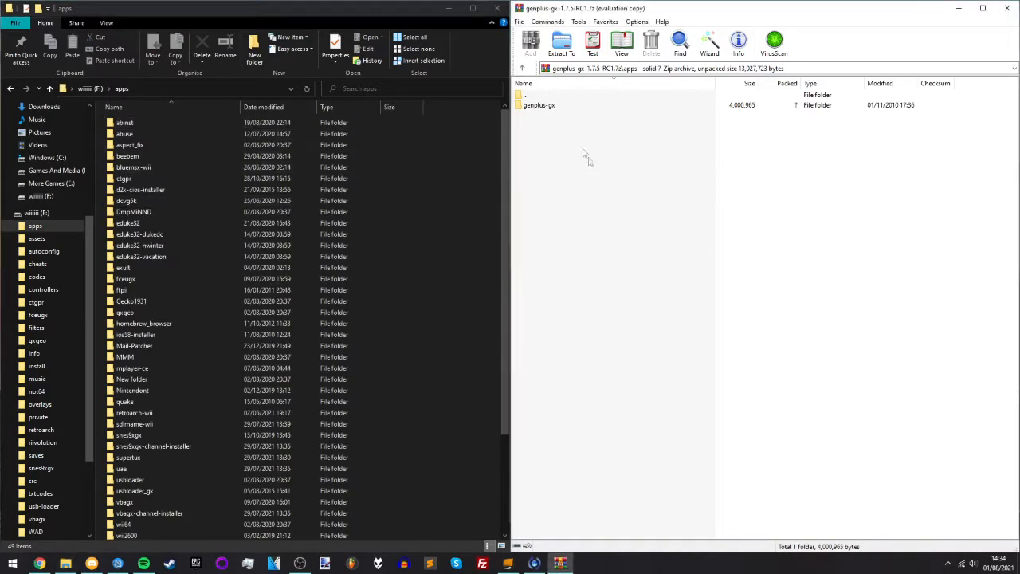
{"action": "left_click", "coordinate": [560, 43]}
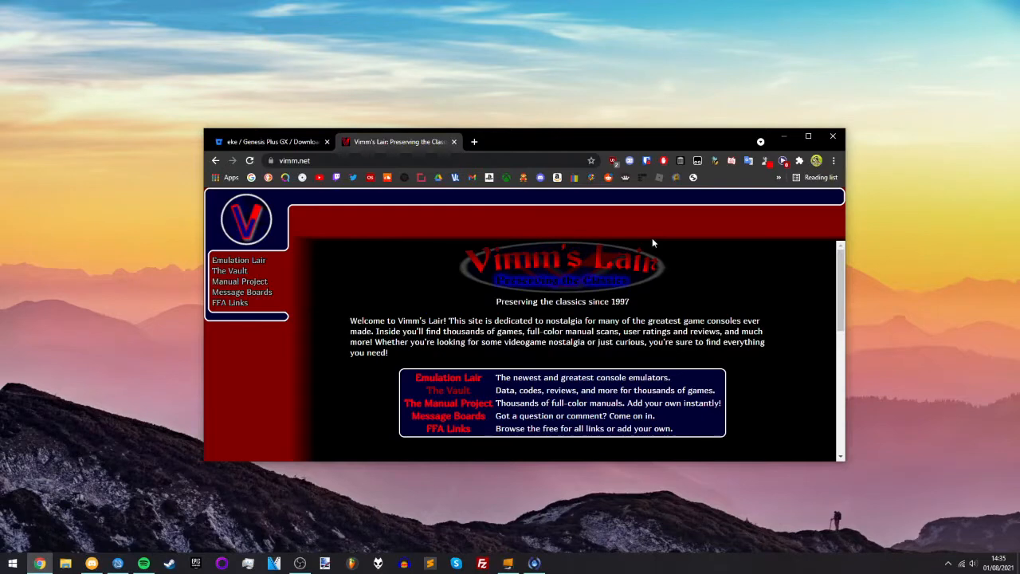
Browse Vimm's Lair Vault to Genesis and download Sonic The Hedgehog (USA, Europe)
{"action": "left_click", "coordinate": [448, 390]}
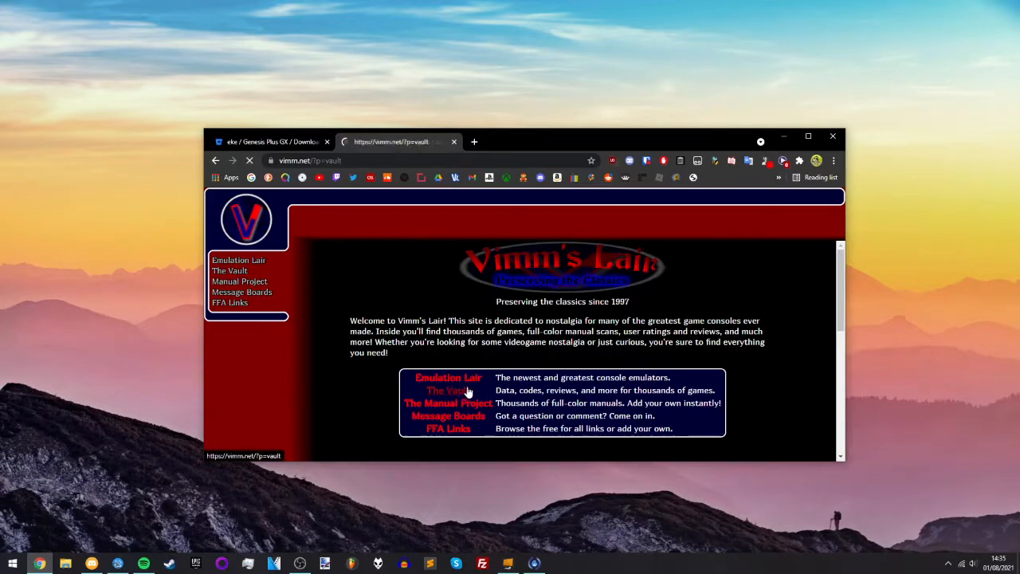
{"action": "left_click", "coordinate": [436, 390]}
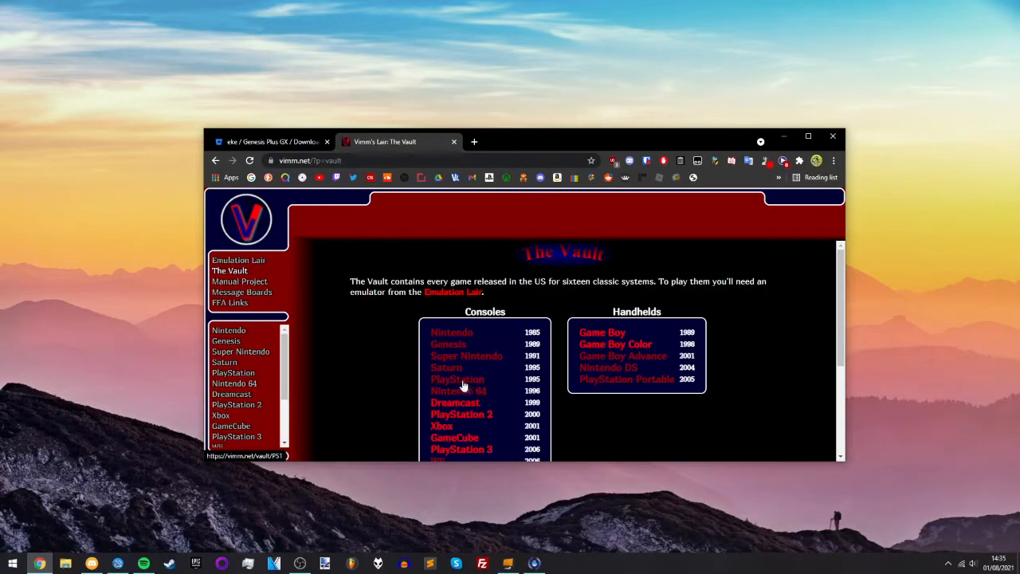
{"action": "left_click", "coordinate": [225, 341]}
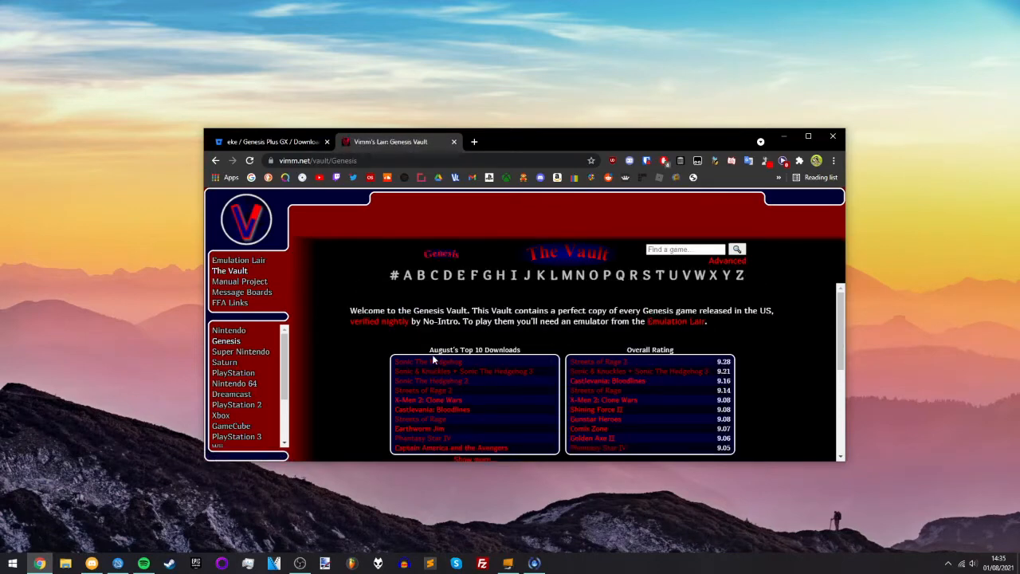
{"action": "left_click", "coordinate": [411, 361]}
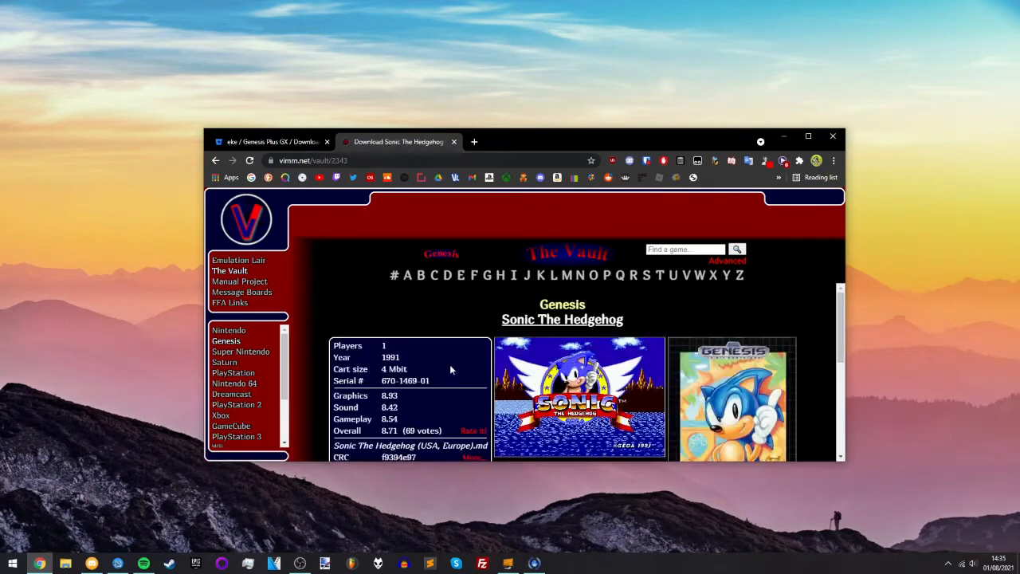
{"action": "scroll", "scroll_direction": "down", "scroll_amount": 3}
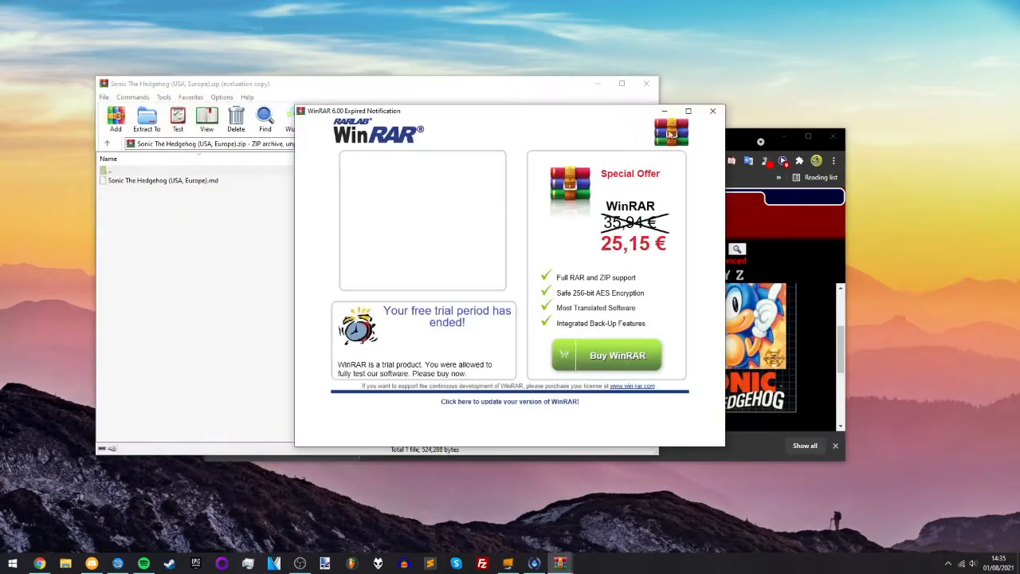
Dismiss the WinRAR expired-trial notice to reach Sonic The Hedgehog (USA, Europe).md
{"action": "left_click", "coordinate": [711, 111]}
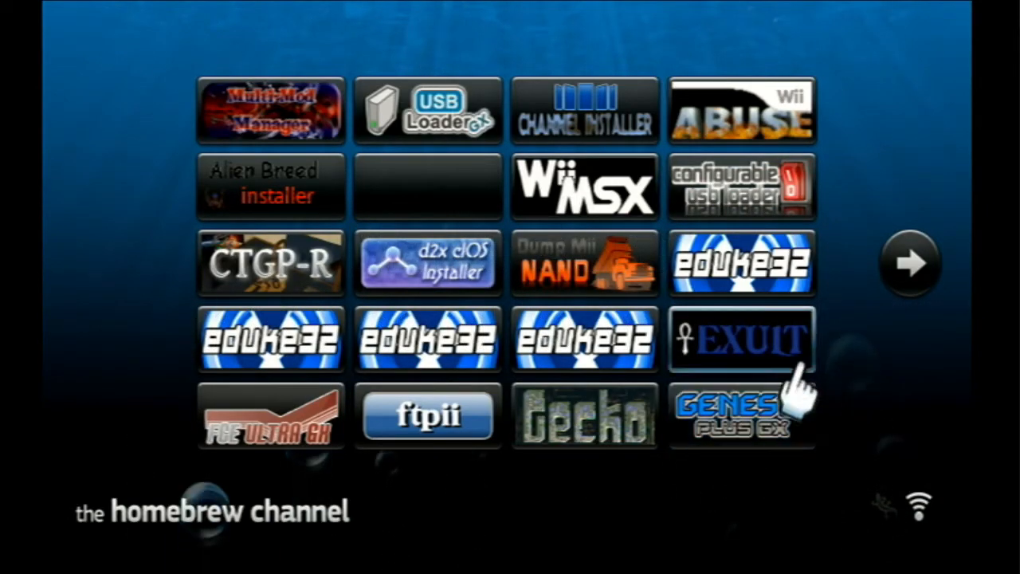
Open the Genesis Plus GX tile's details and choose Load
{"action": "left_click", "coordinate": [742, 415]}
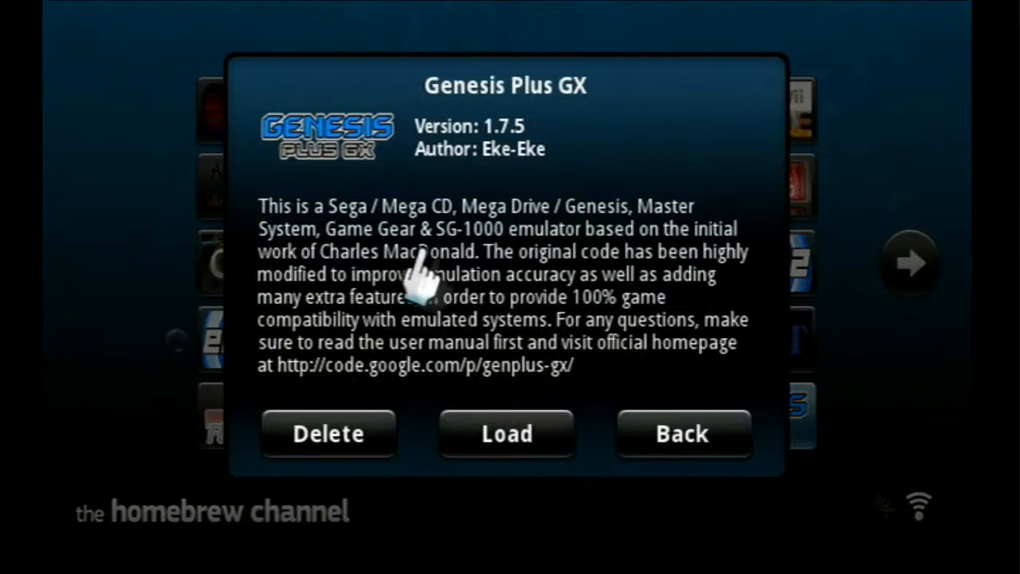
{"action": "mouse_move", "coordinate": [414, 286]}
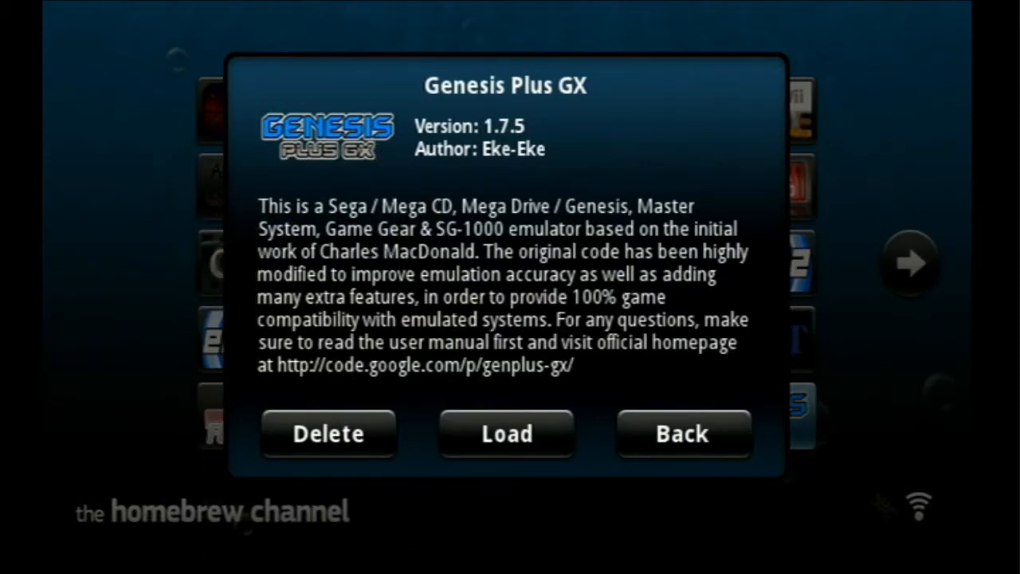
{"action": "left_click", "coordinate": [506, 434]}
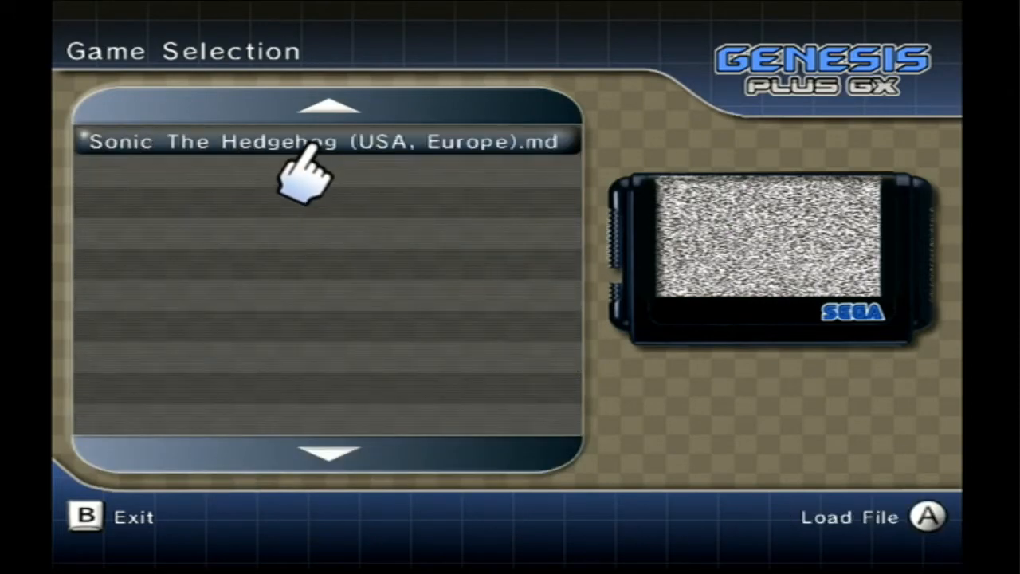
Select Sonic The Hedgehog (USA, Europe).md in Game Selection to start Green Hill Zone
{"action": "left_click", "coordinate": [318, 141]}
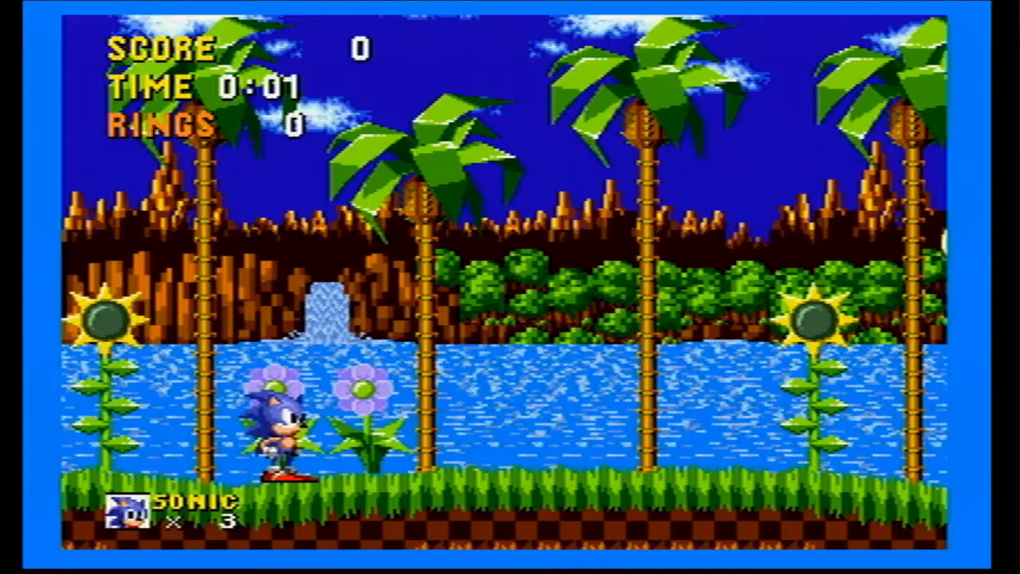